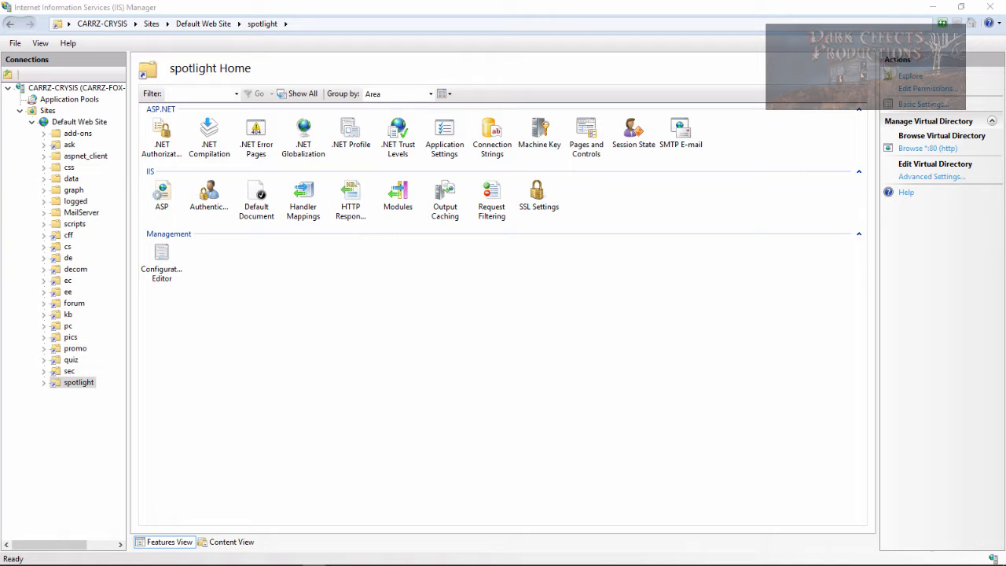
{"action": "mouse_move", "coordinate": [334, 59]}
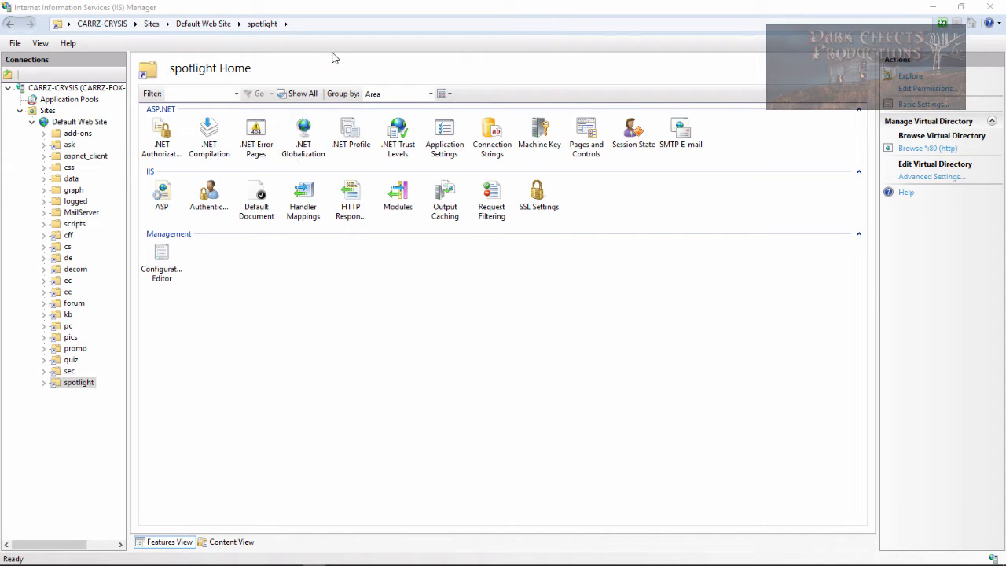
- Exit IIS Manager from its File menu, leaving the backup folders showing
{"action": "left_click", "coordinate": [14, 42]}
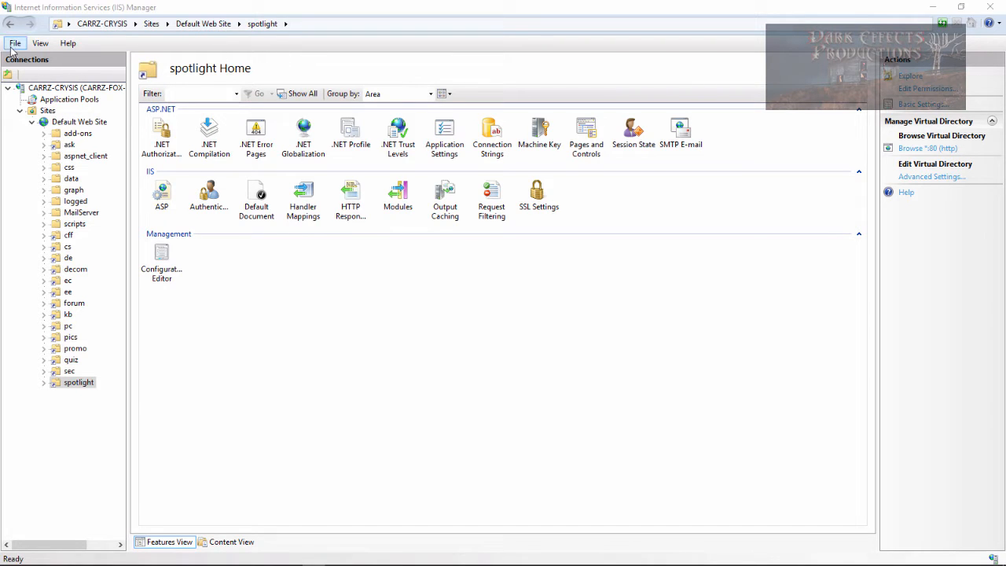
{"action": "left_click", "coordinate": [40, 42]}
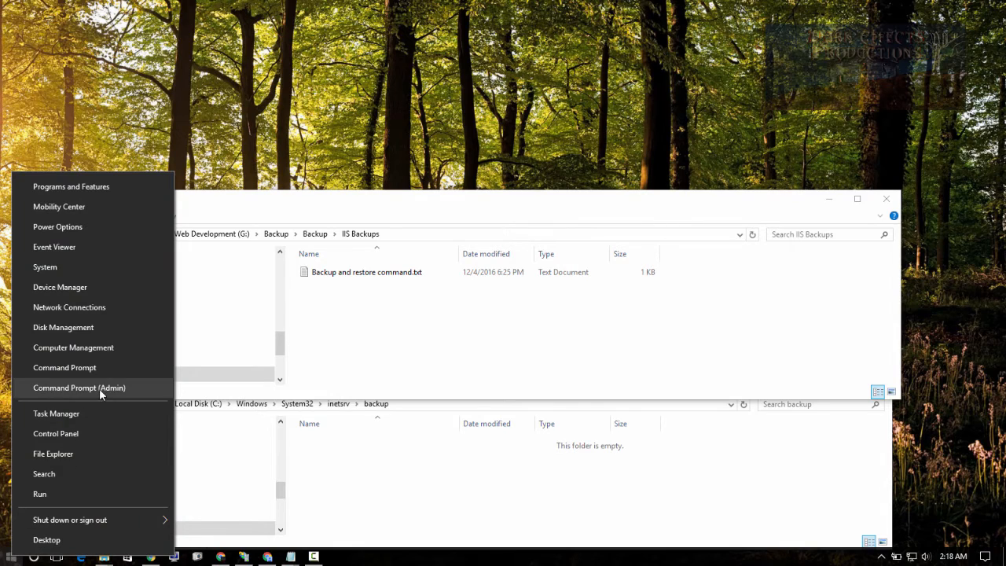
- Launch Command Prompt (Admin) from the Win+X power user menu
{"action": "left_click", "coordinate": [79, 387]}
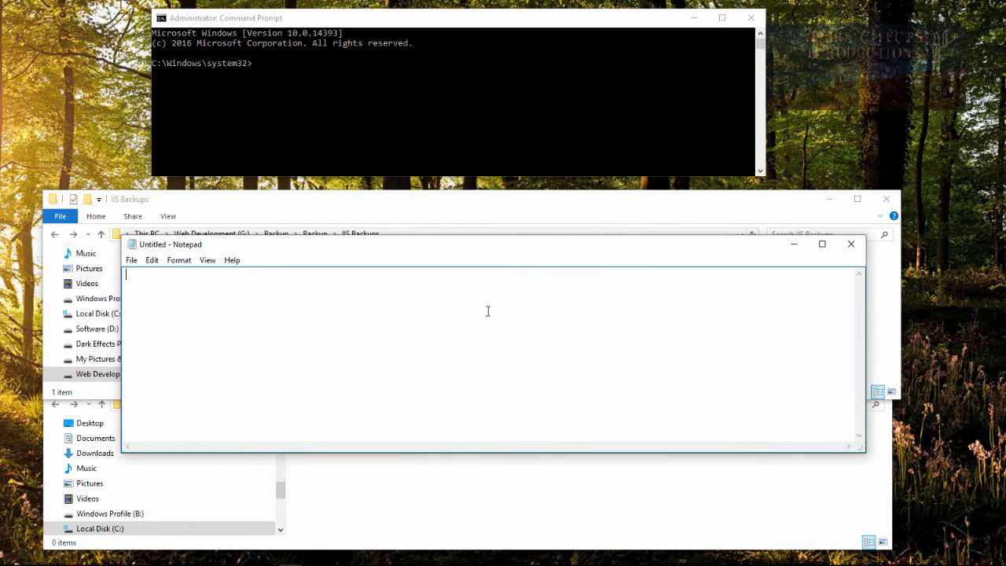
- Write %windir%\system32\inetsrv\appcmd.exe add backup "12-5-2016" as the first Notepad line
{"action": "type", "text": "%"}
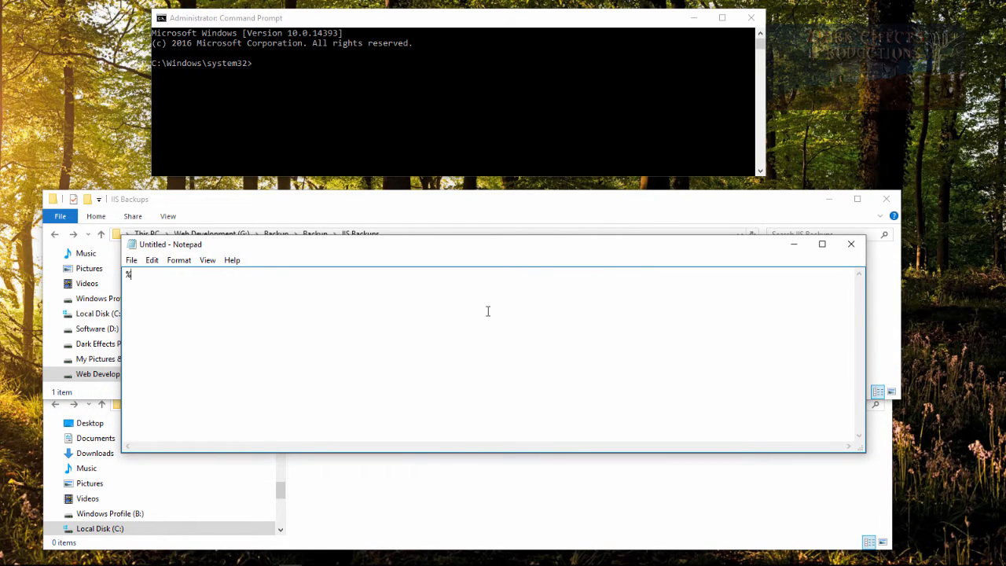
{"action": "type", "text": "windi"}
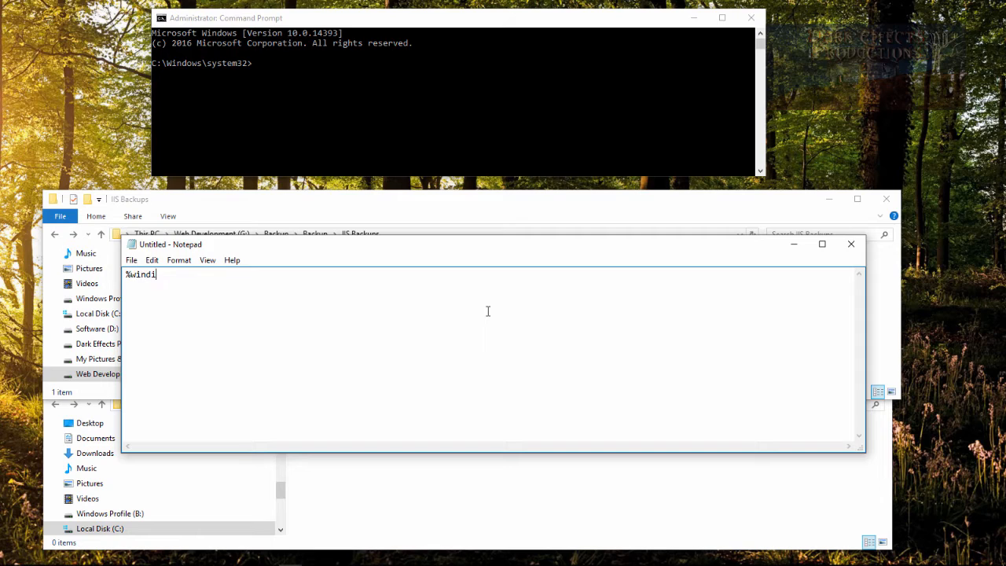
{"action": "type", "text": "r%"}
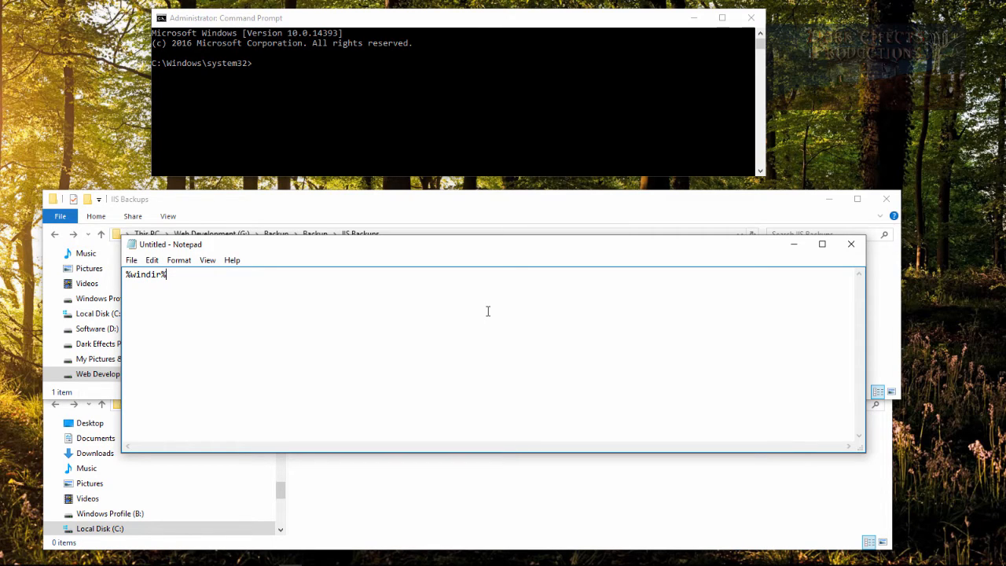
{"action": "type", "text": "\\"}
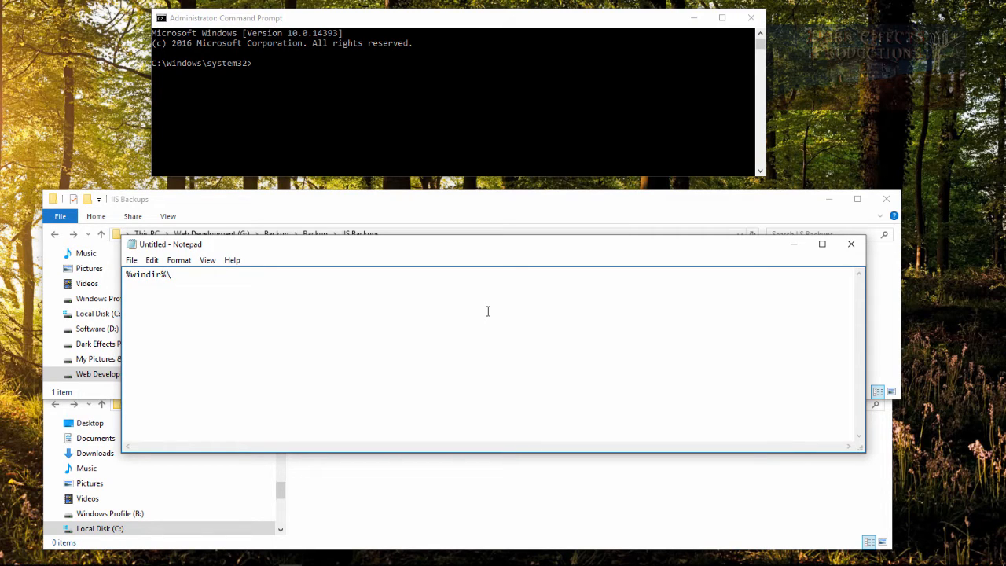
{"action": "type", "text": "system3"}
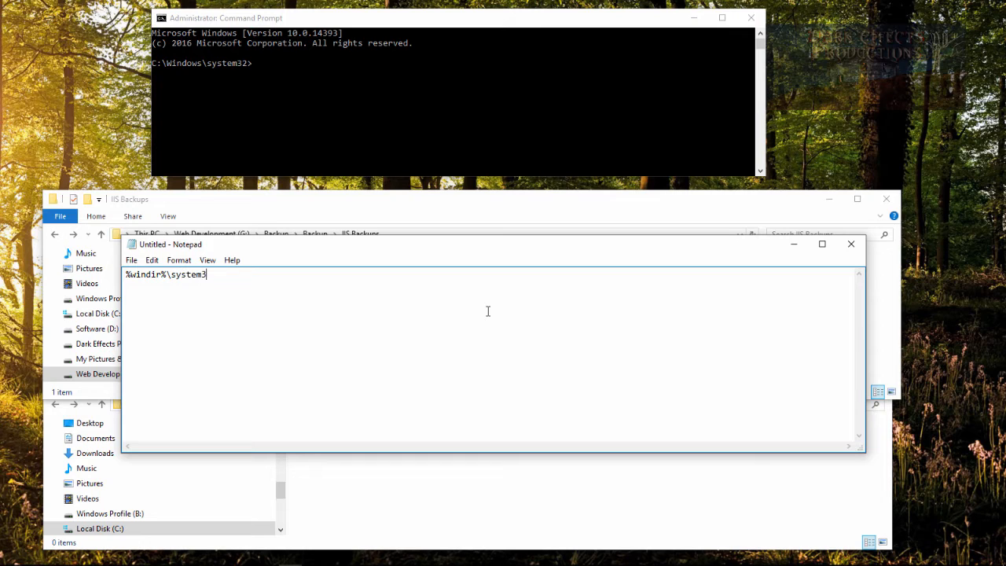
{"action": "type", "text": "2\\"}
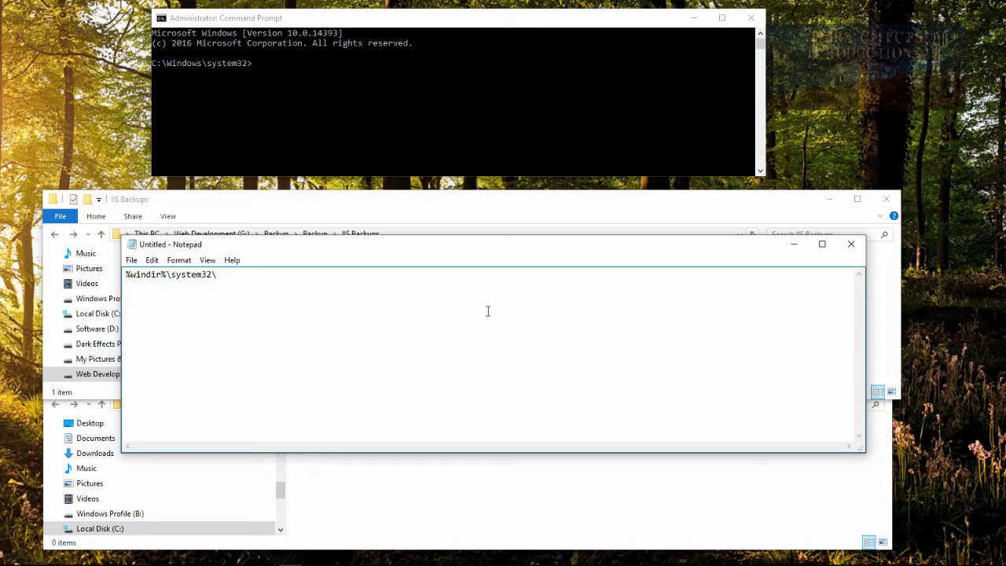
{"action": "type", "text": "inet"}
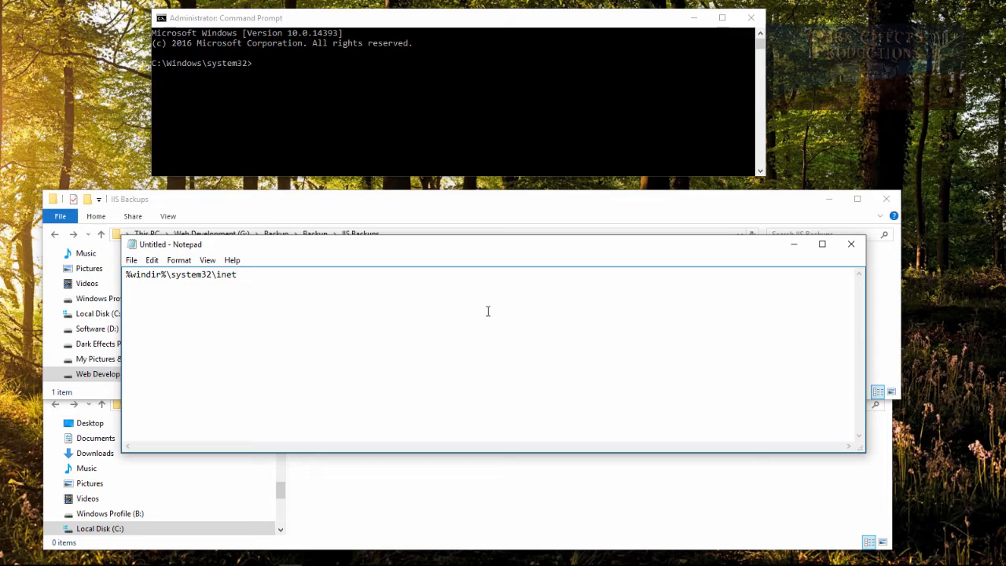
{"action": "type", "text": "srv\\"}
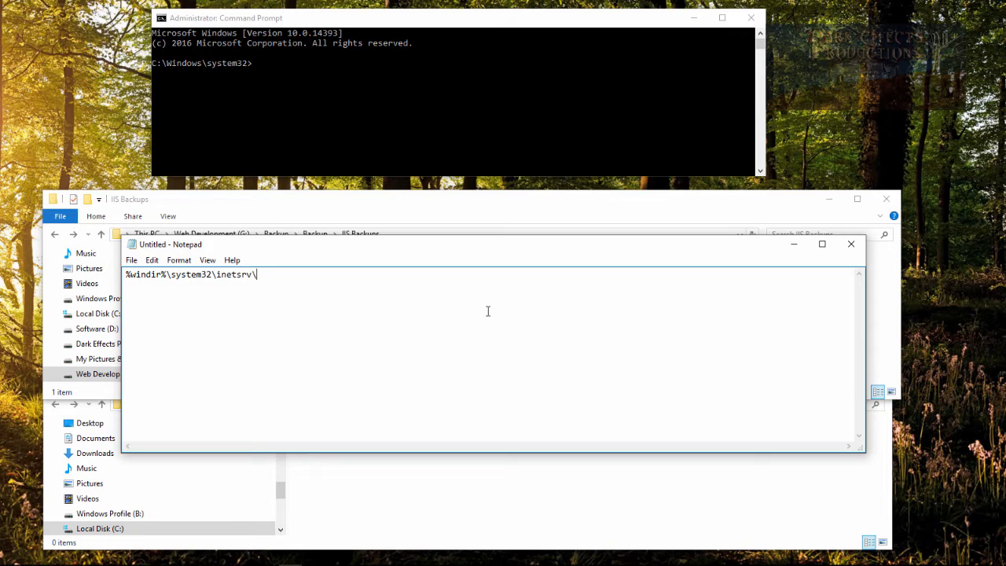
{"action": "type", "text": "appcmd"}
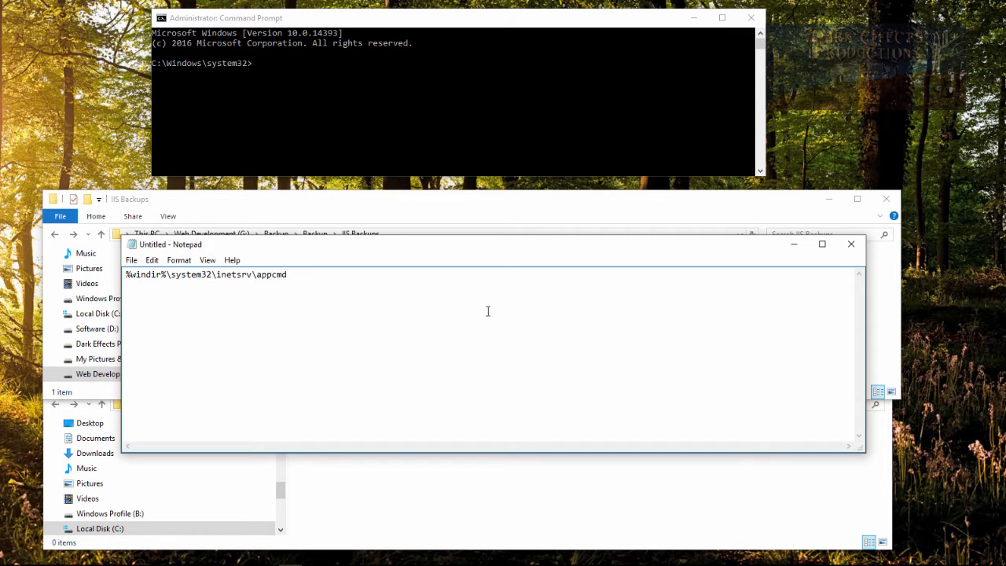
{"action": "type", "text": ".ex"}
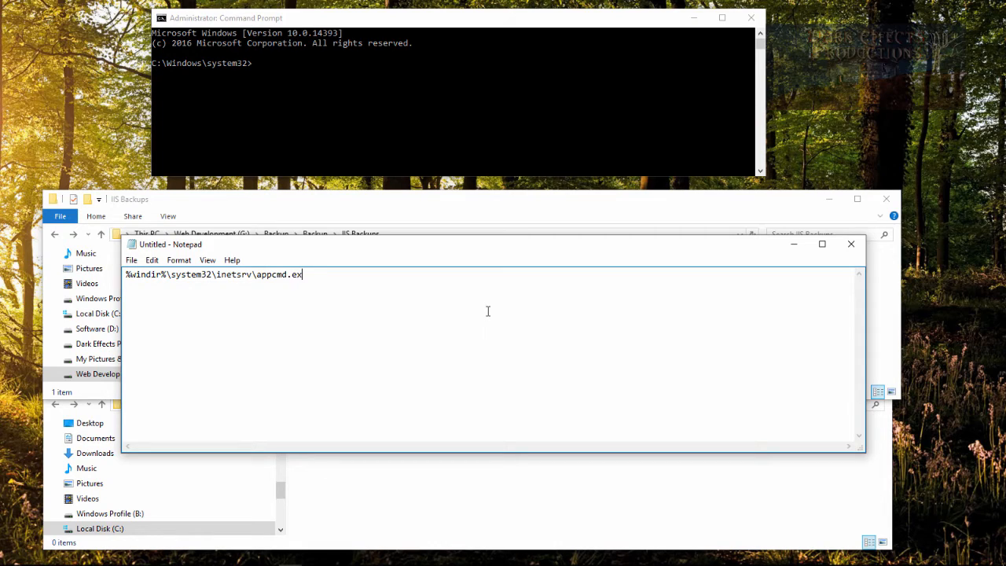
{"action": "type", "text": "e add backup"}
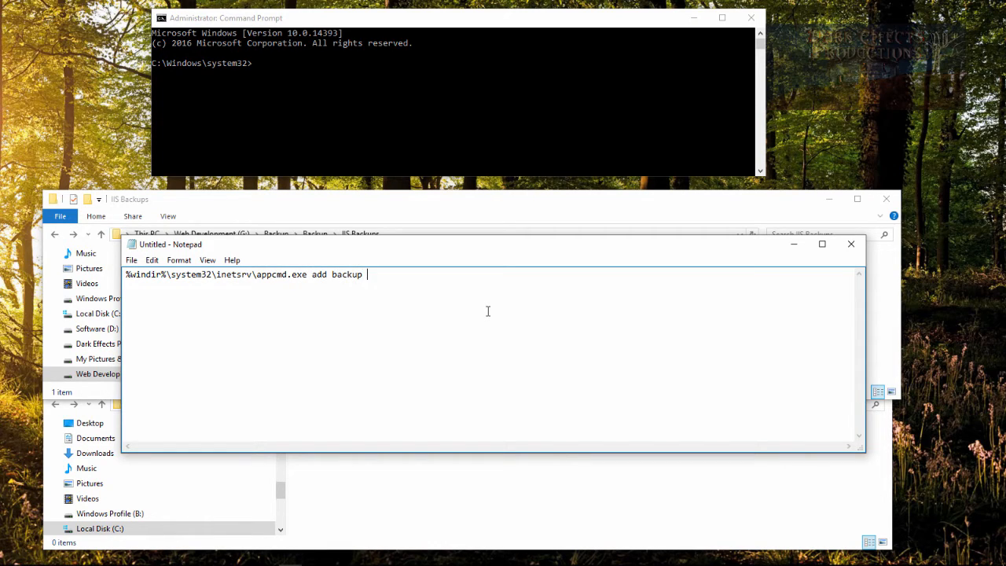
{"action": "type", "text": "\"12-"}
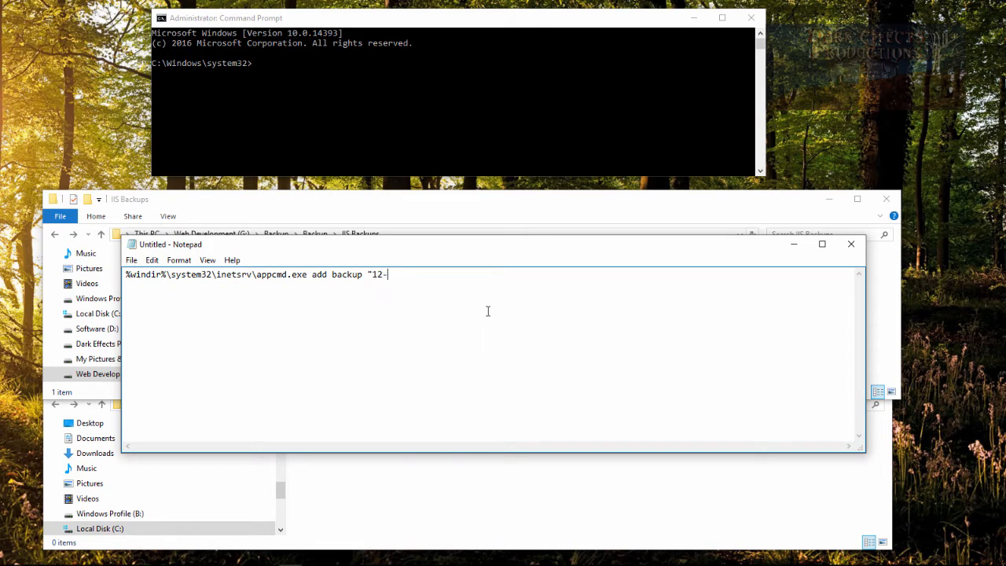
{"action": "type", "text": "5-201"}
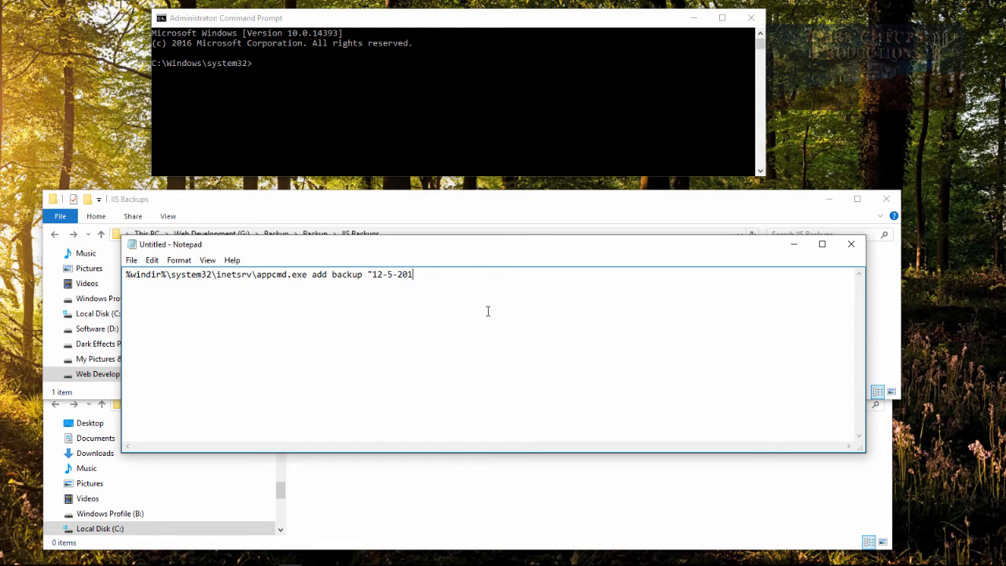
{"action": "type", "text": "6\""}
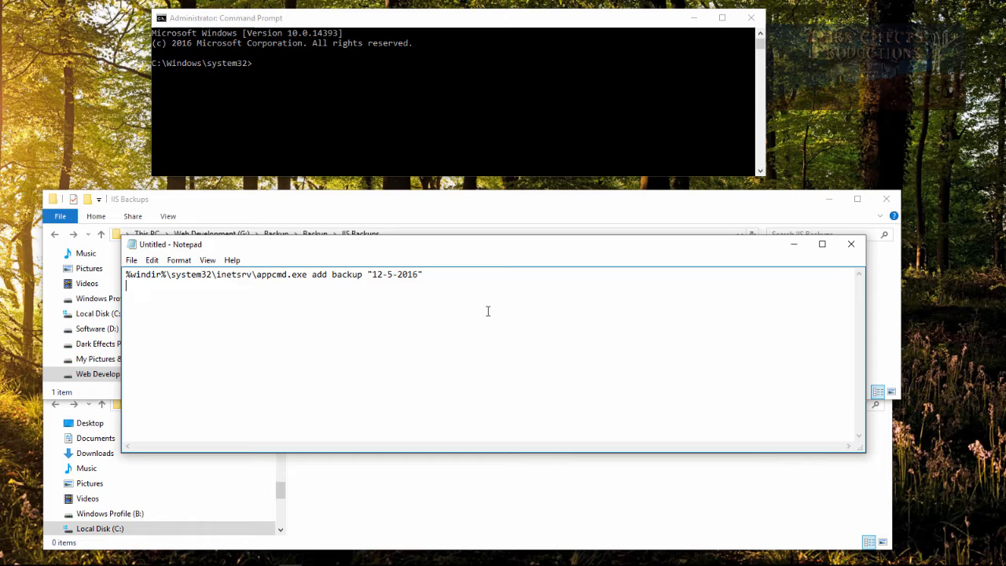
- Write a second line xcopy "" "" /i /s /y with empty source and destination
{"action": "type", "text": "xc"}
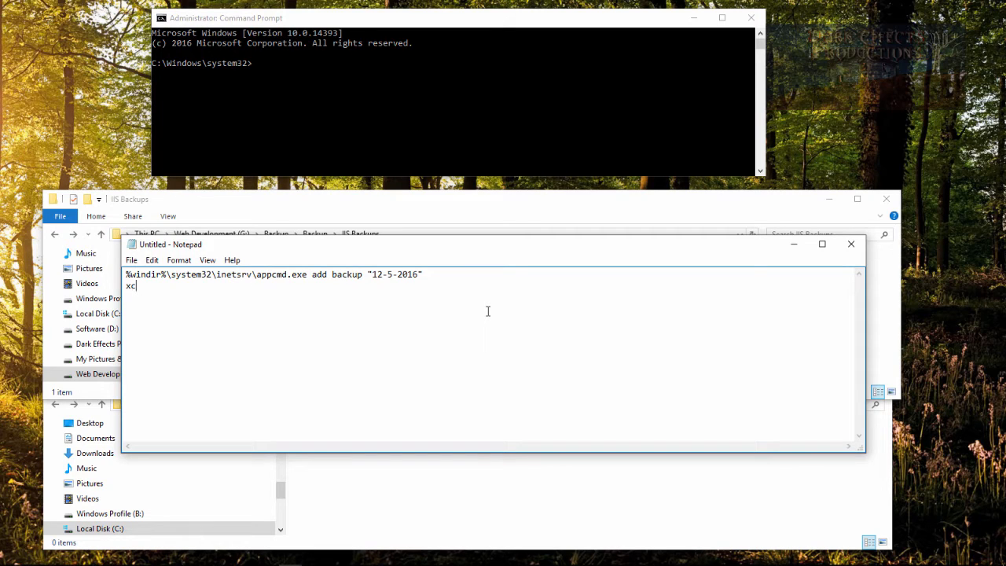
{"action": "type", "text": "opy \"\""}
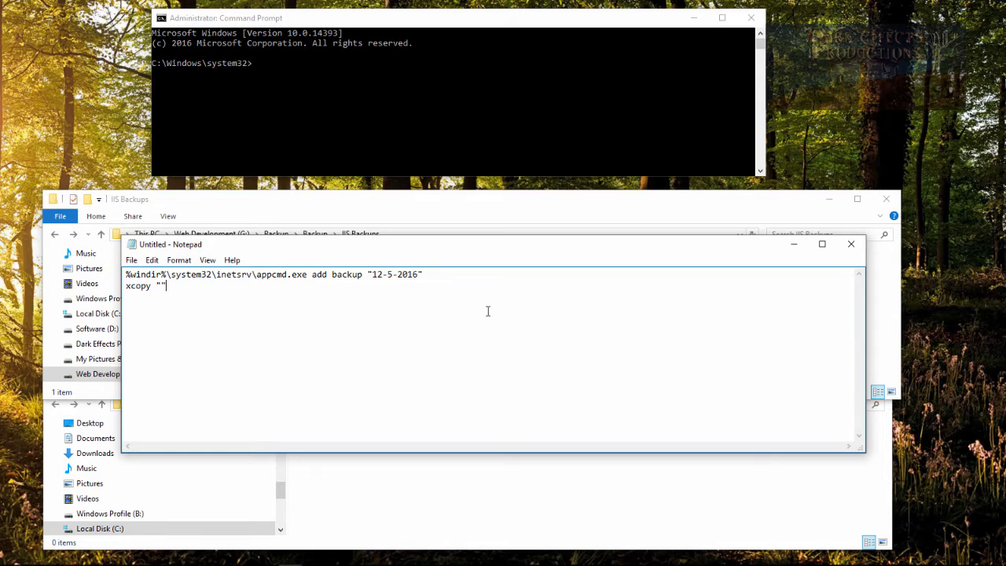
{"action": "type", "text": "\"\""}
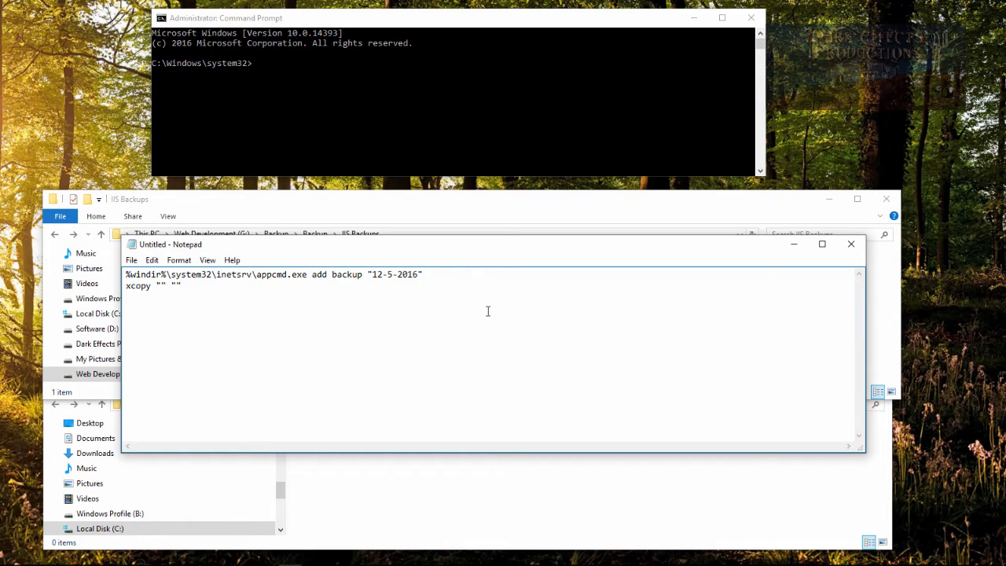
{"action": "type", "text": "/i /"}
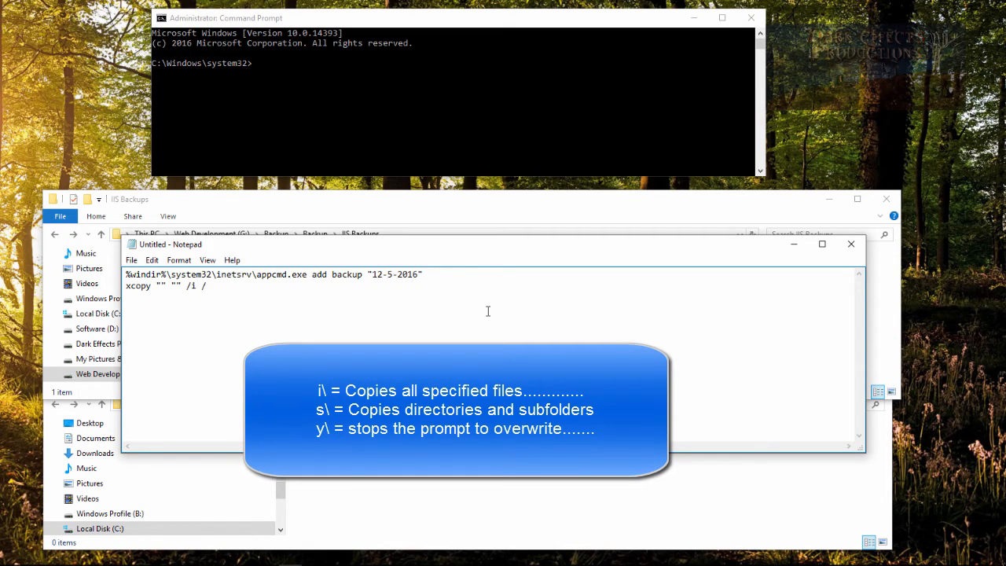
{"action": "type", "text": "s /y"}
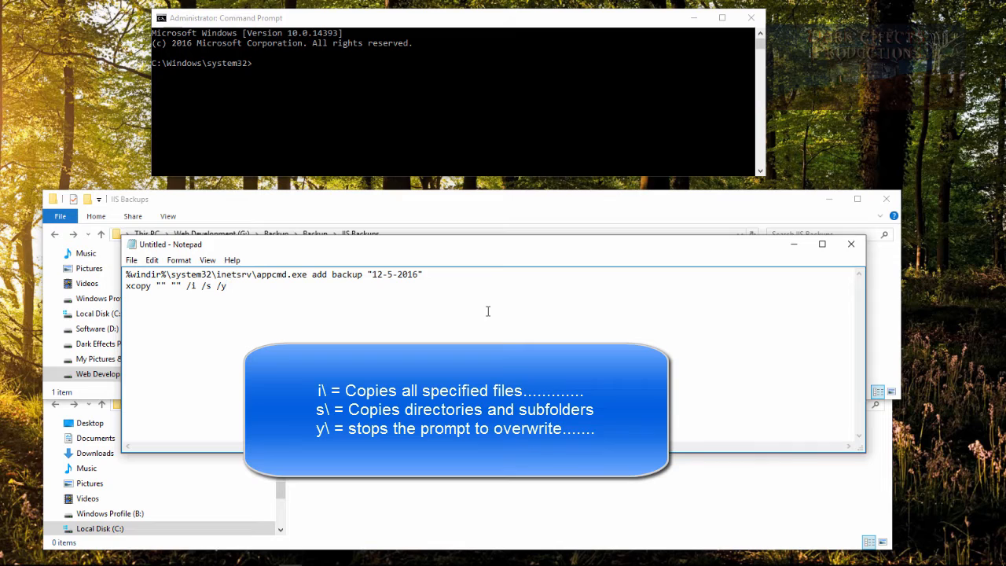
{"action": "mouse_move", "coordinate": [574, 252]}
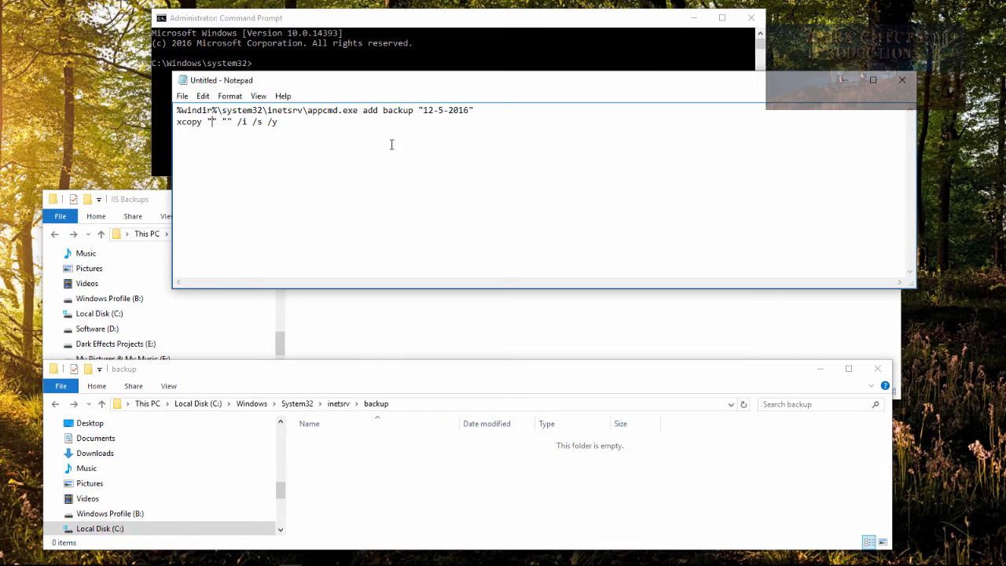
- Fill the xcopy source with C:\Windows\System32\inetsrv\backup\* and start a third line
{"action": "type", "text": "C:\\Windows\\System32\\inetsrv\\backup\\"}
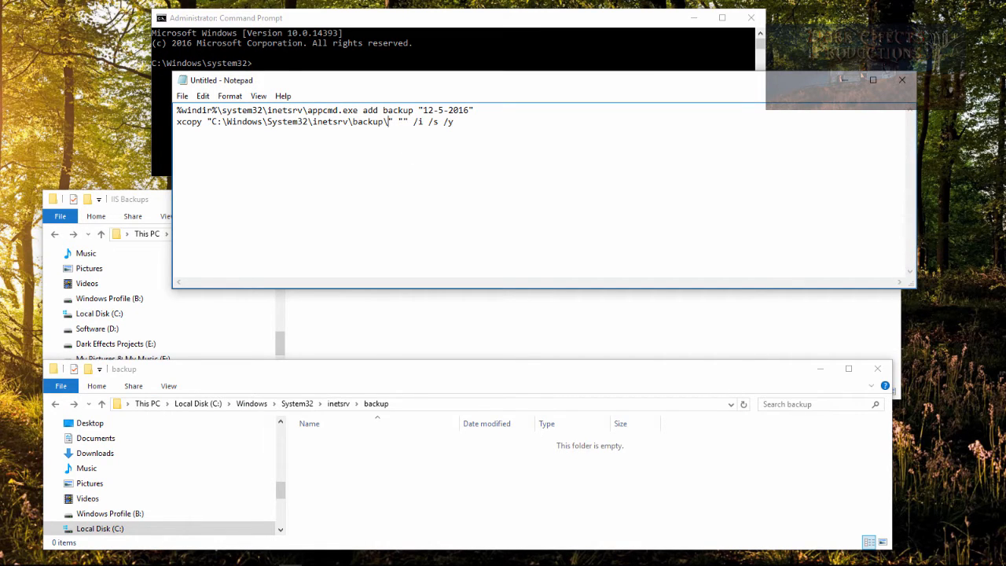
{"action": "type", "text": "*"}
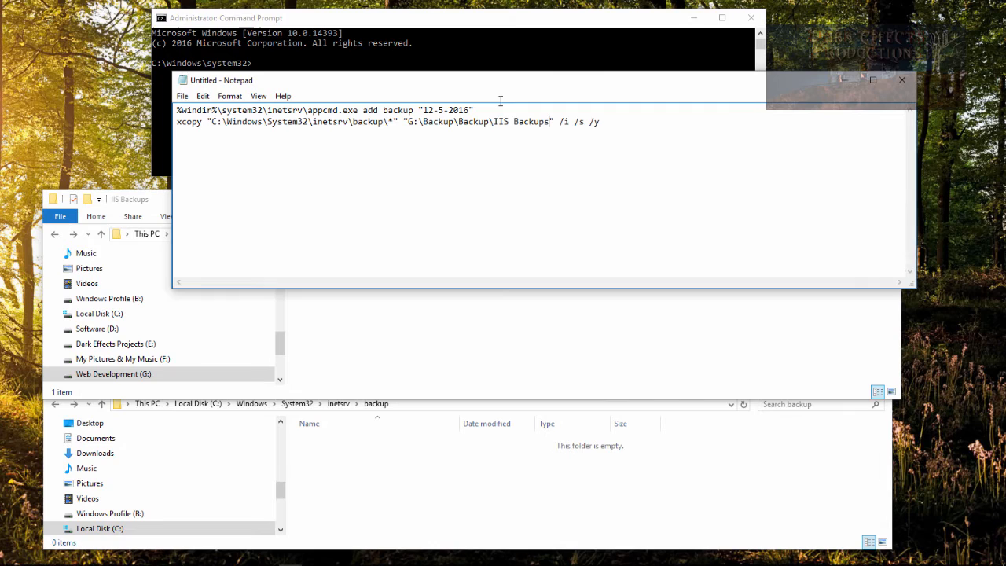
{"action": "key", "text": "Enter"}
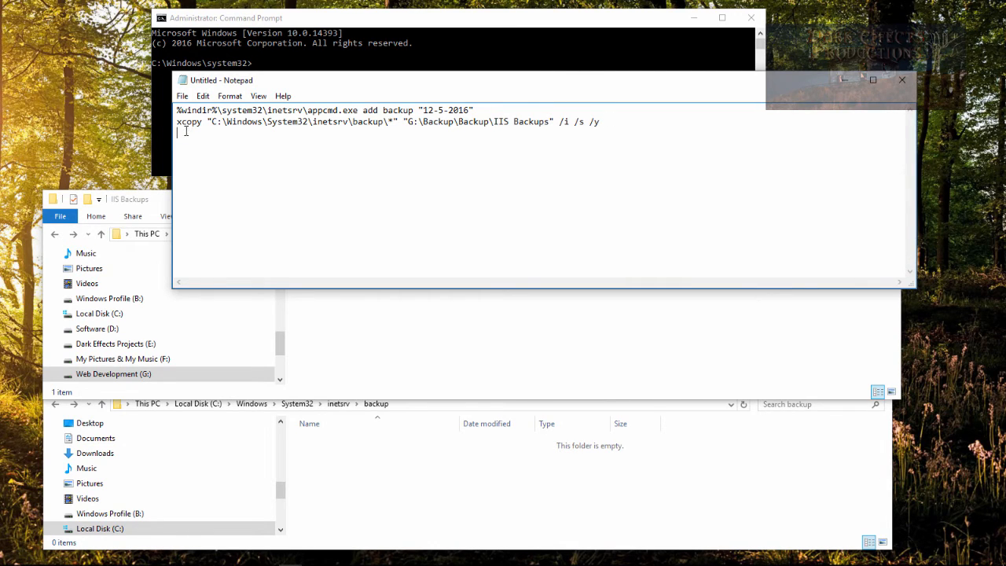
- Delete the stray 'info' third line so only the appcmd and xcopy commands remain
{"action": "type", "text": "info"}
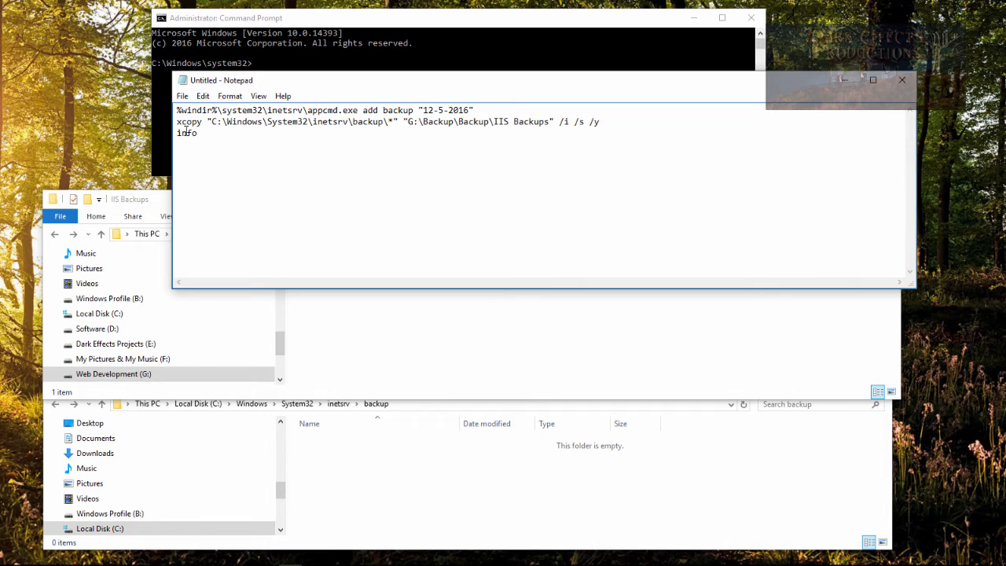
{"action": "key", "text": "ctrl+a"}
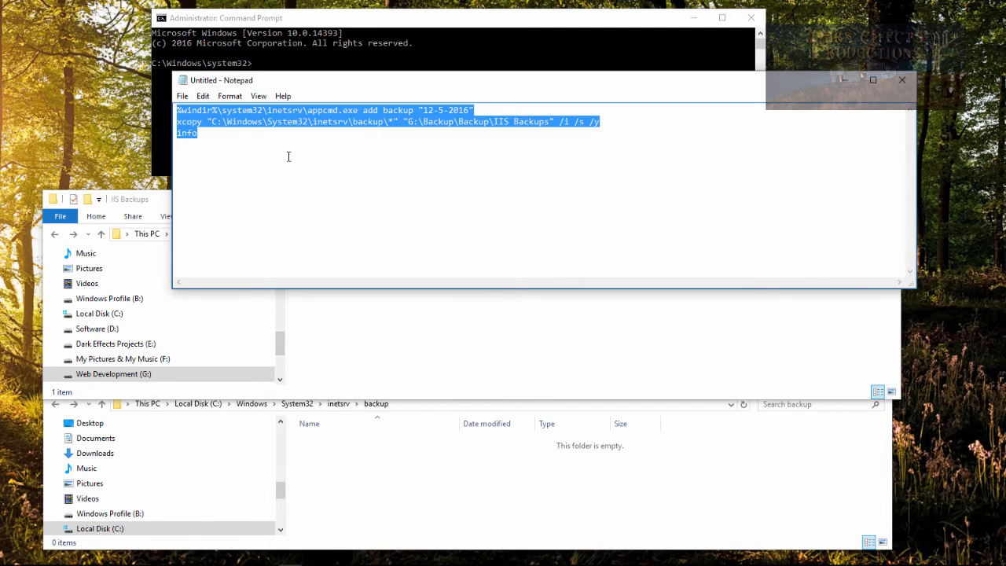
{"action": "mouse_move", "coordinate": [274, 91]}
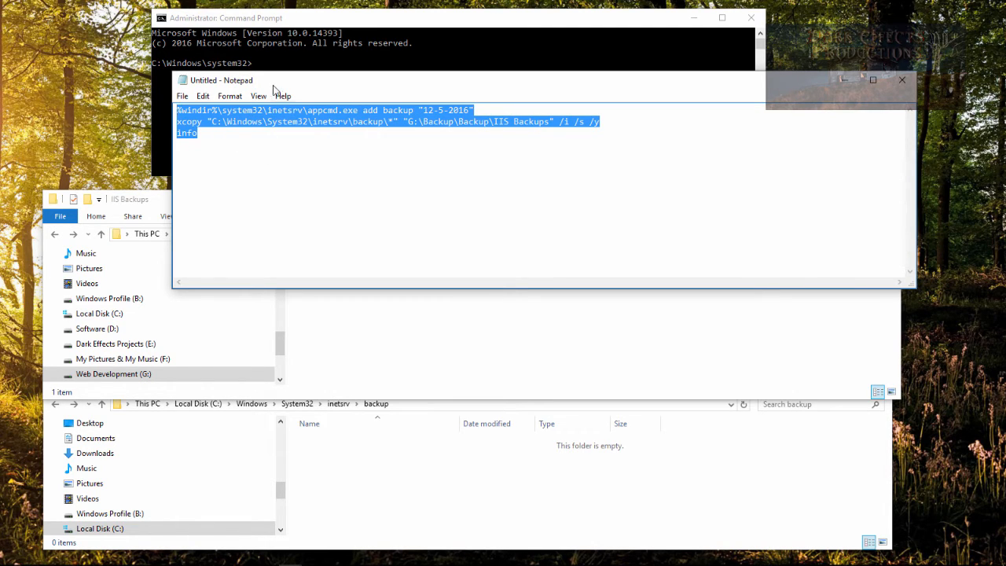
{"action": "left_click", "coordinate": [227, 146]}
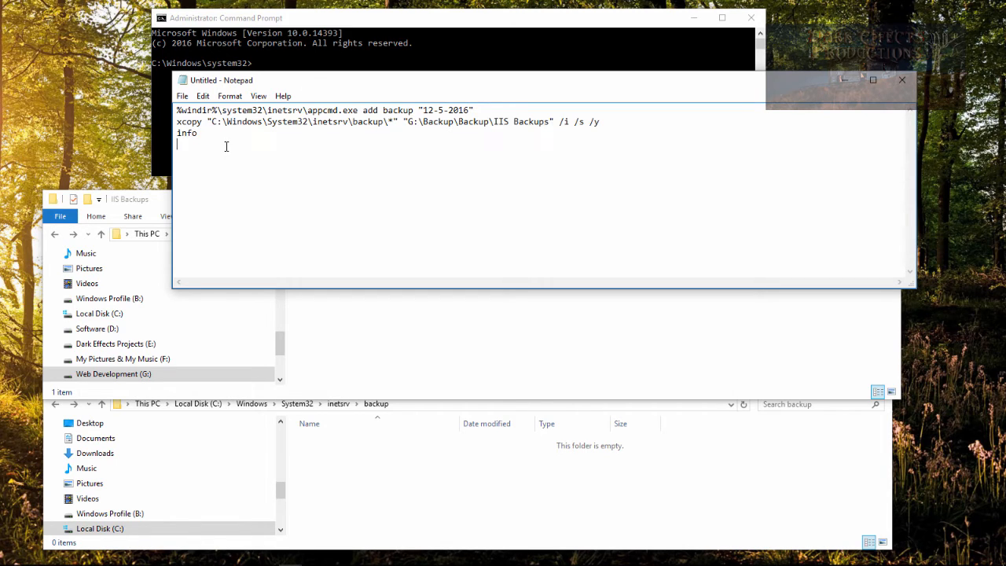
{"action": "key", "text": "Backspace"}
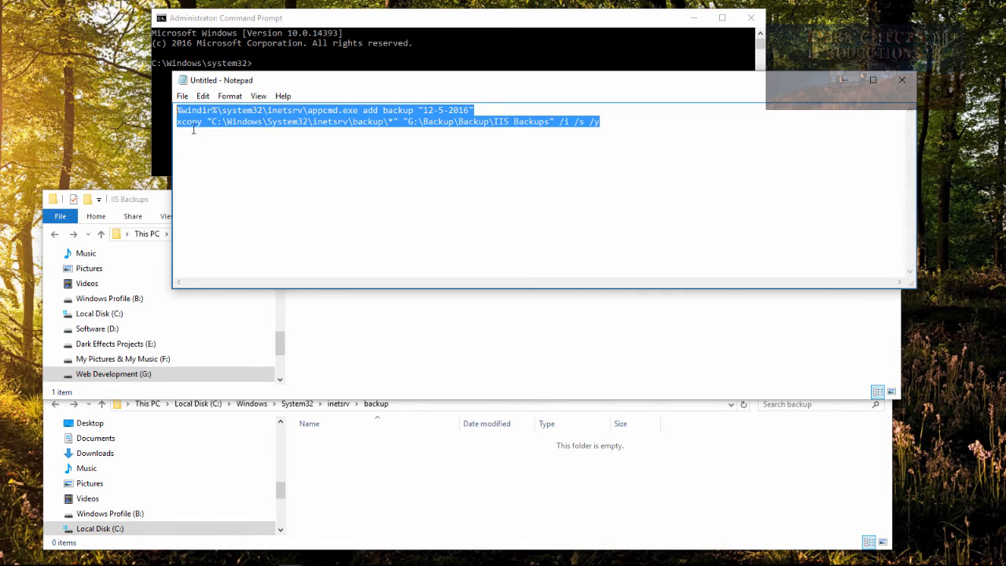
{"action": "mouse_move", "coordinate": [327, 89]}
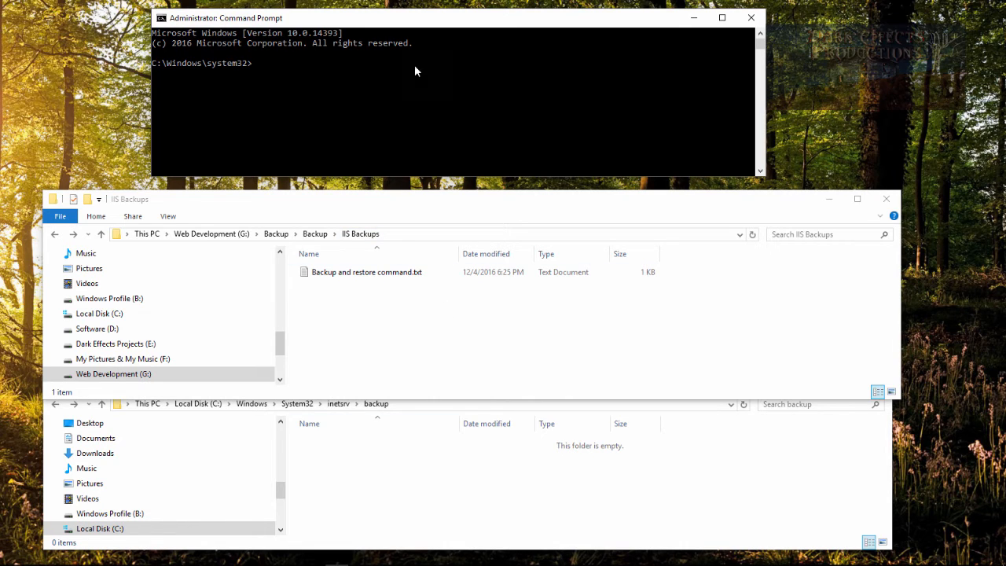
{"action": "mouse_move", "coordinate": [433, 137]}
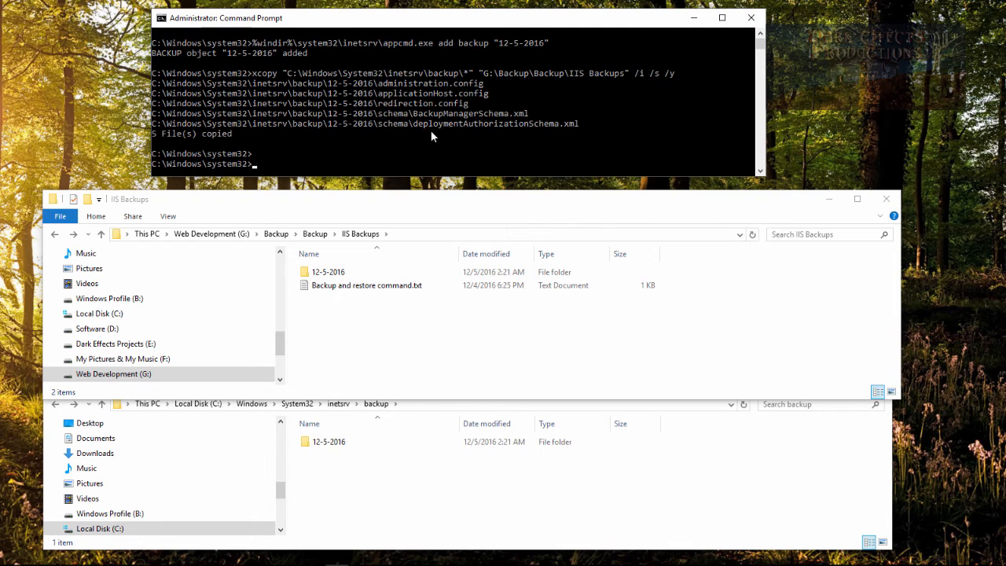
- Point out the new 12-5-2016 backup folder in Explorer and clear the selection
{"action": "left_click", "coordinate": [327, 442]}
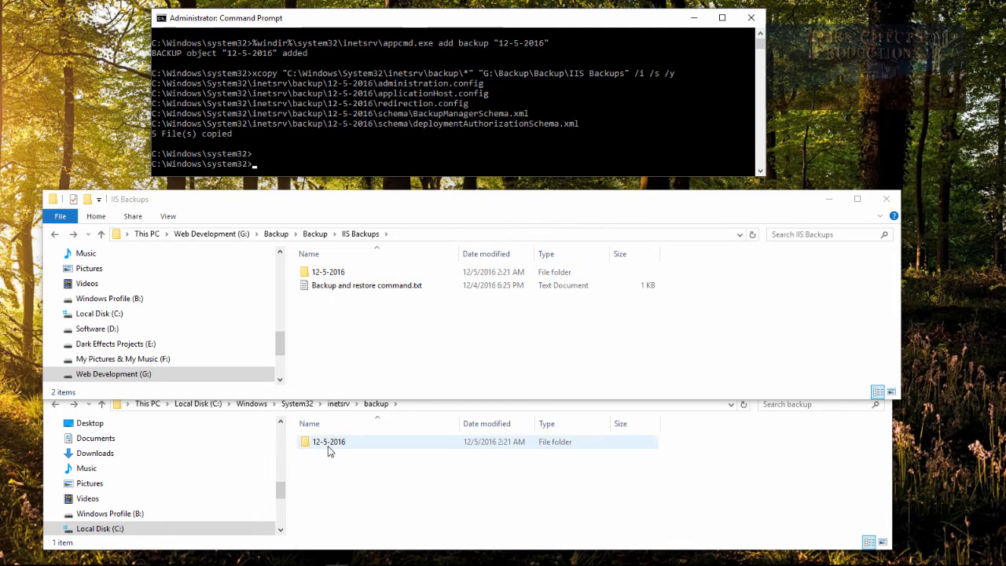
{"action": "left_click", "coordinate": [327, 271]}
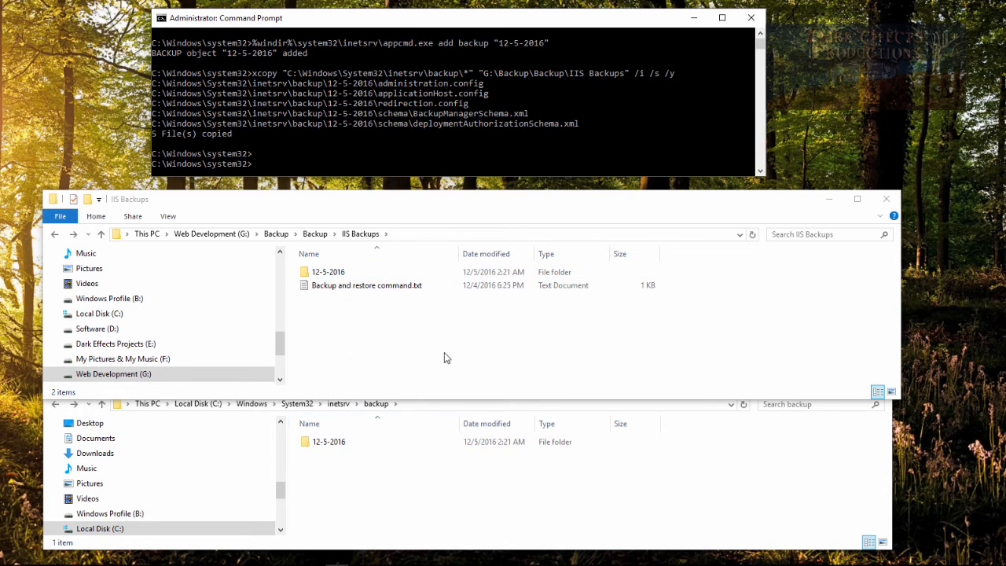
{"action": "mouse_move", "coordinate": [402, 145]}
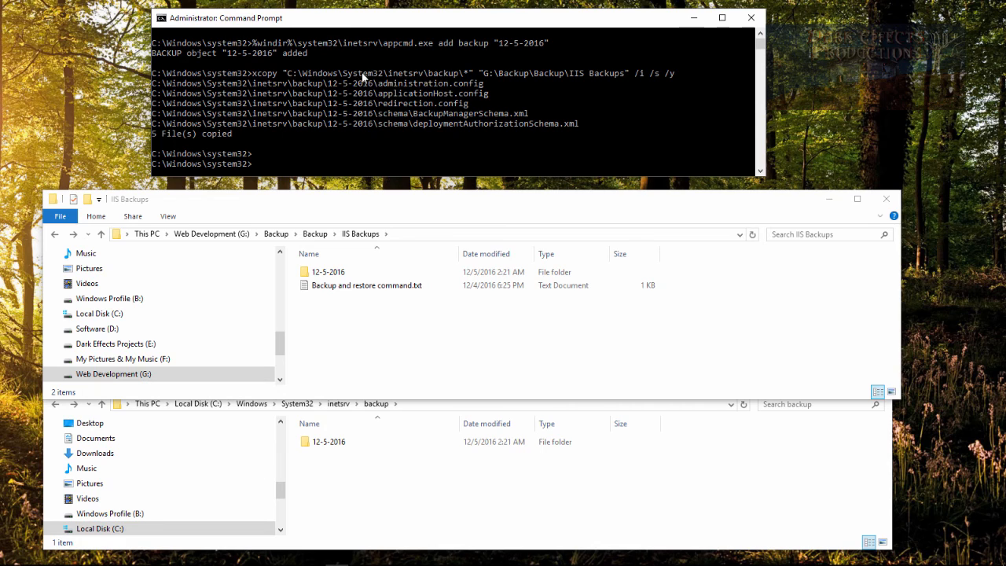
{"action": "mouse_move", "coordinate": [401, 153]}
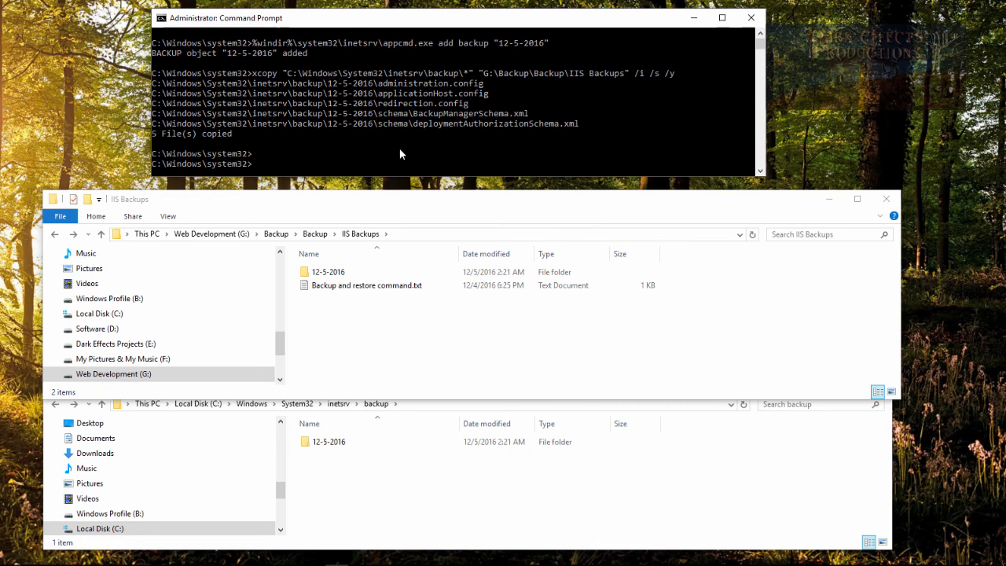